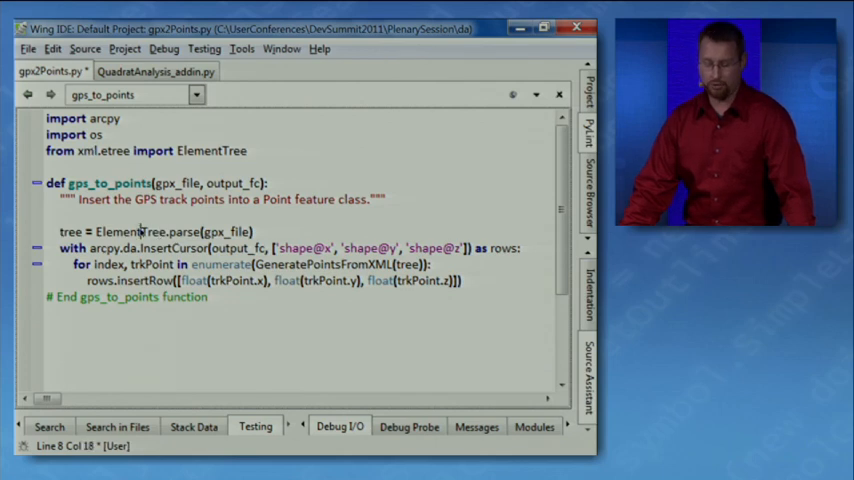
# Zoom the Trail Locator map from all of Canada to an Atlantic province via the Province/Territory list
pyautogui.doubleClick(130, 232)
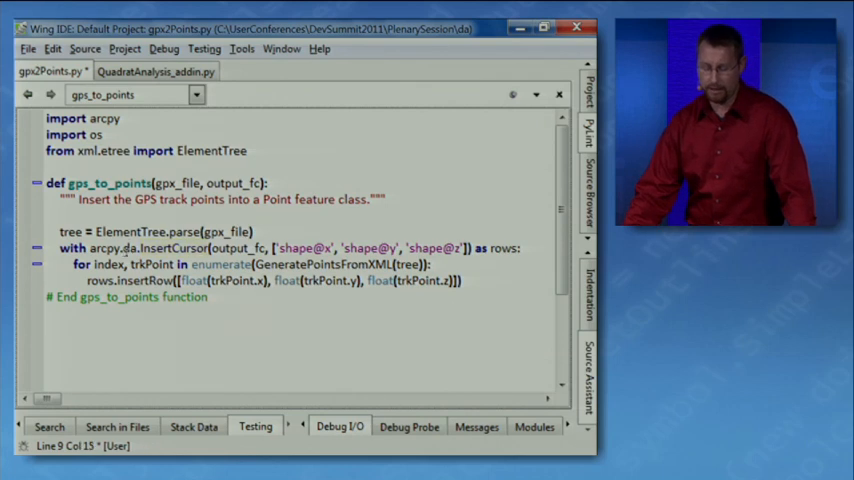
pyautogui.doubleClick(130, 248)
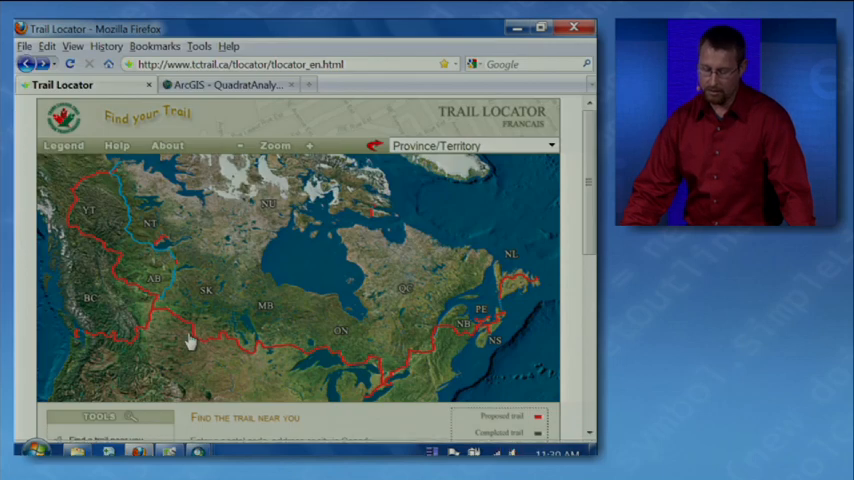
pyautogui.moveTo(190, 340)
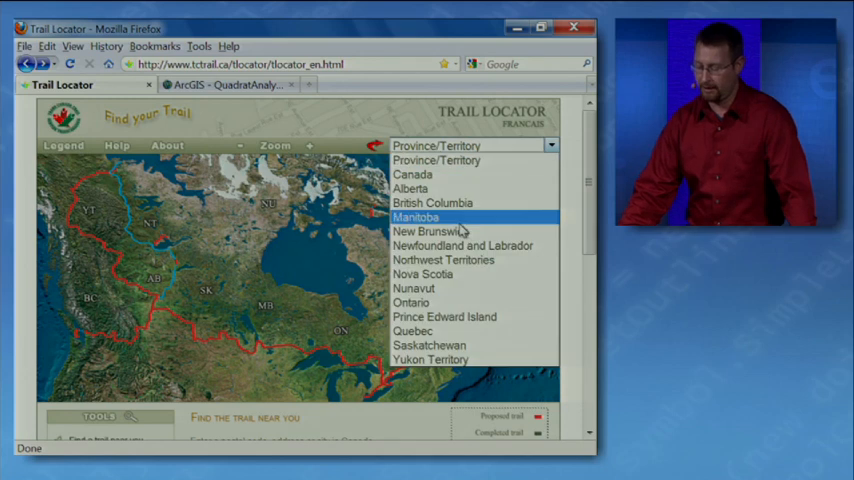
pyautogui.click(434, 232)
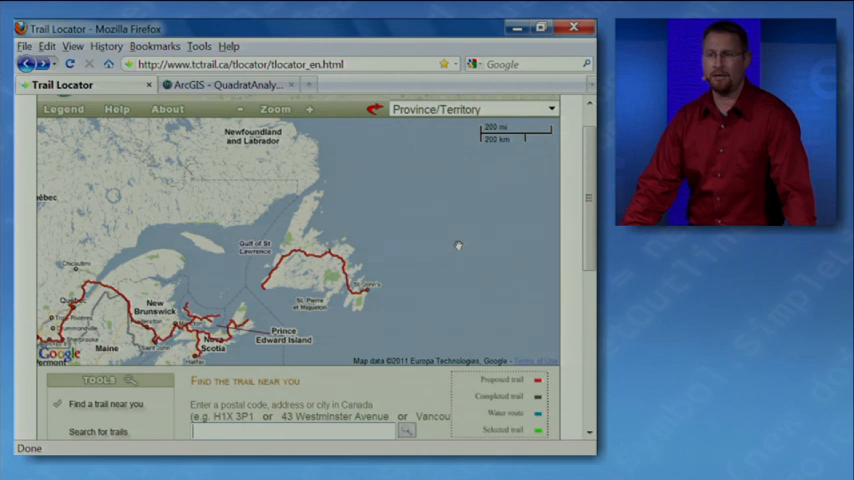
pyautogui.moveTo(416, 258)
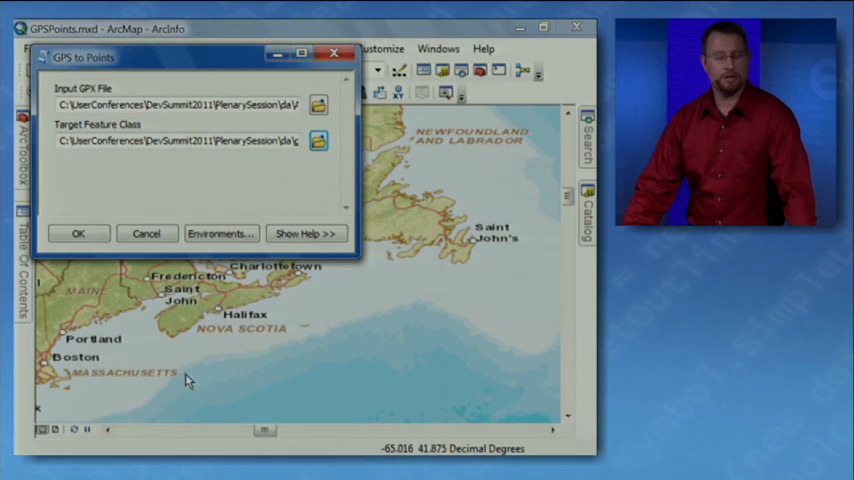
# Run the GPS to Points tool on the Atlantic Canada GPS file and dismiss the Completed report
pyautogui.click(78, 232)
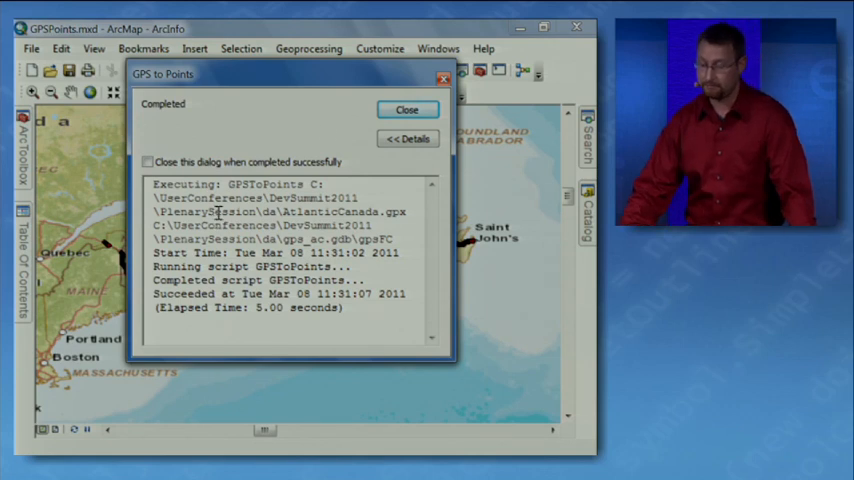
pyautogui.click(406, 108)
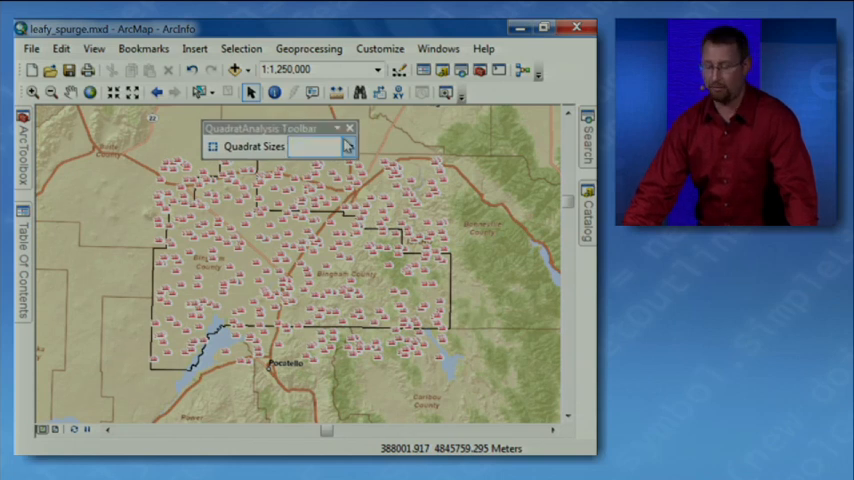
# Choose a quadrat size from the QuadratAnalysis toolbar's Quadrat Sizes list (5x5, 10x10, 15x15)
pyautogui.click(348, 146)
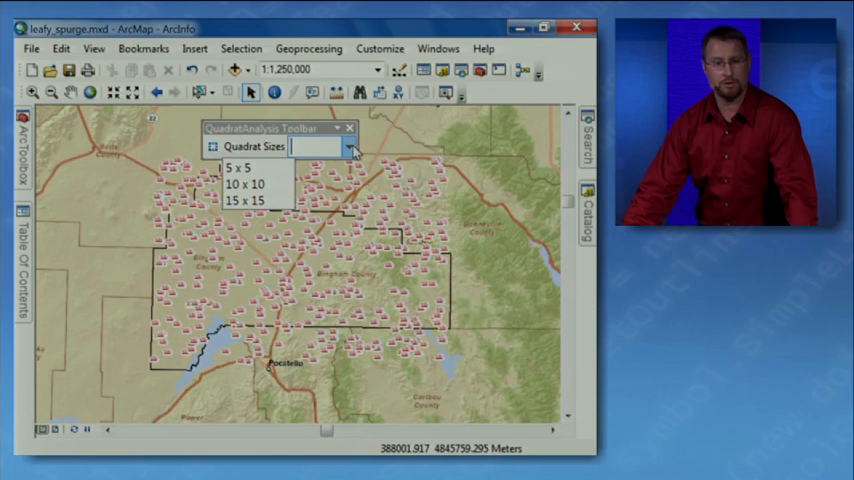
pyautogui.click(248, 200)
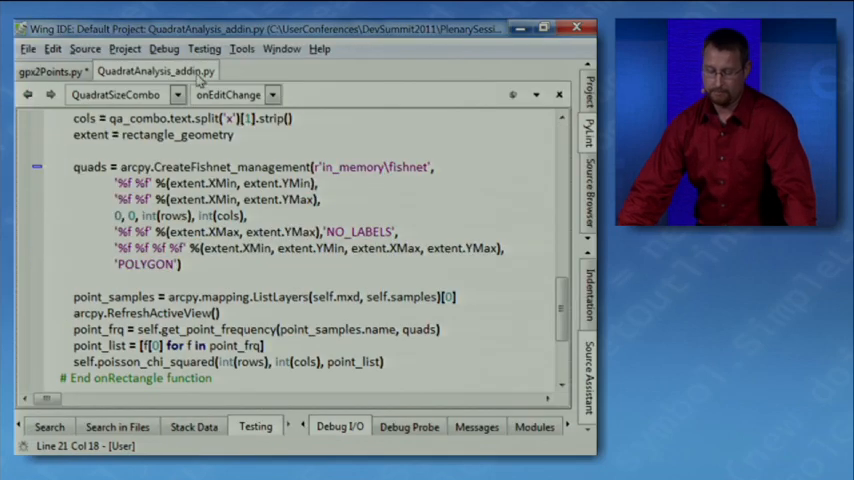
# Review QuadratAnalysis_addin.py's onRectangle fishnet code, then show the QuadratAnalysis add-in page on ArcGIS.com
pyautogui.scroll(3)
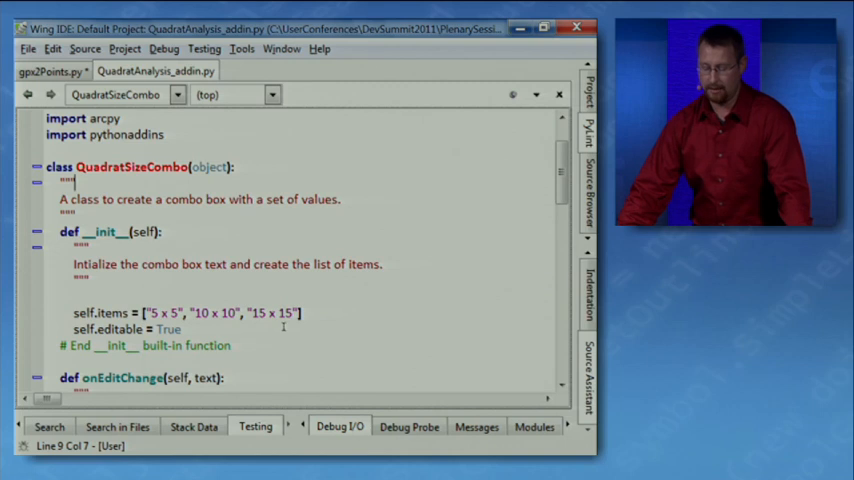
pyautogui.scroll(3)
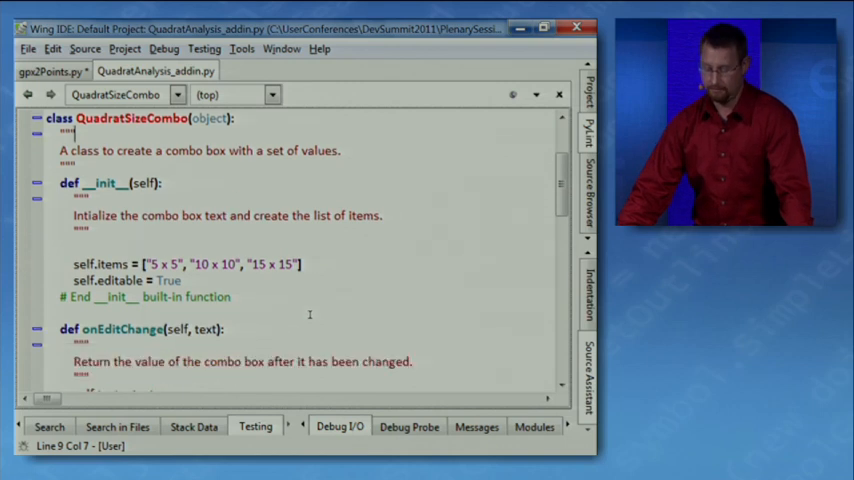
pyautogui.scroll(-3)
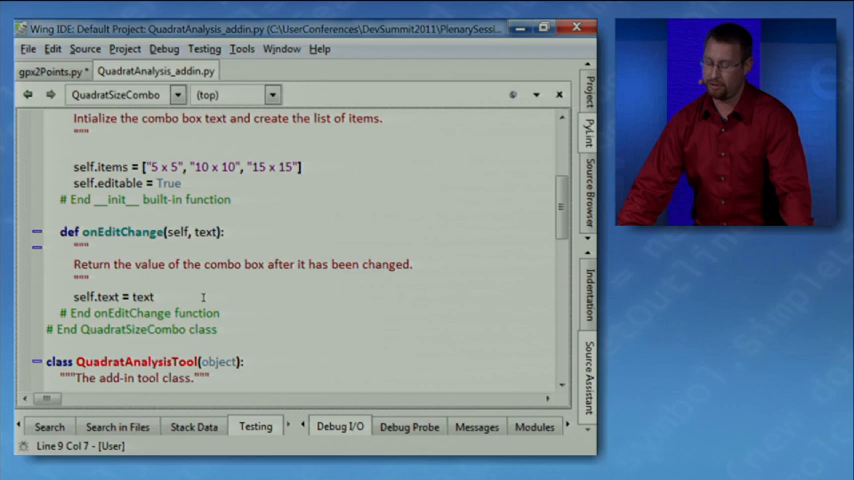
pyautogui.scroll(-3)
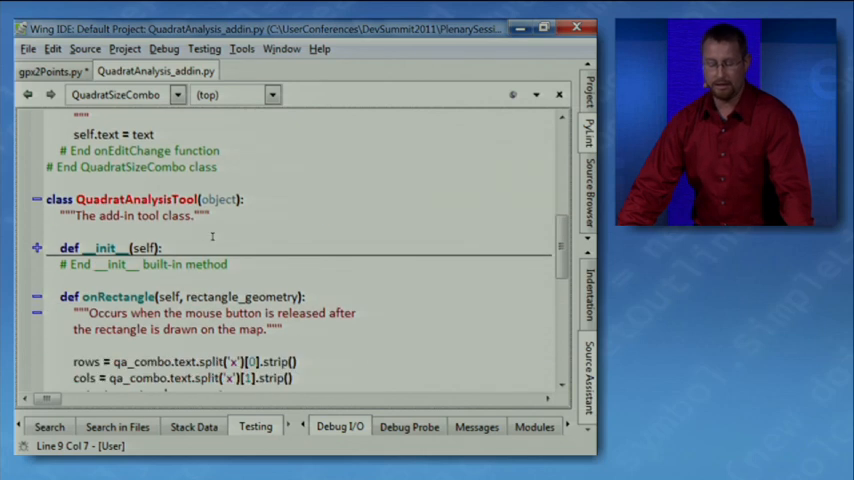
pyautogui.scroll(-3)
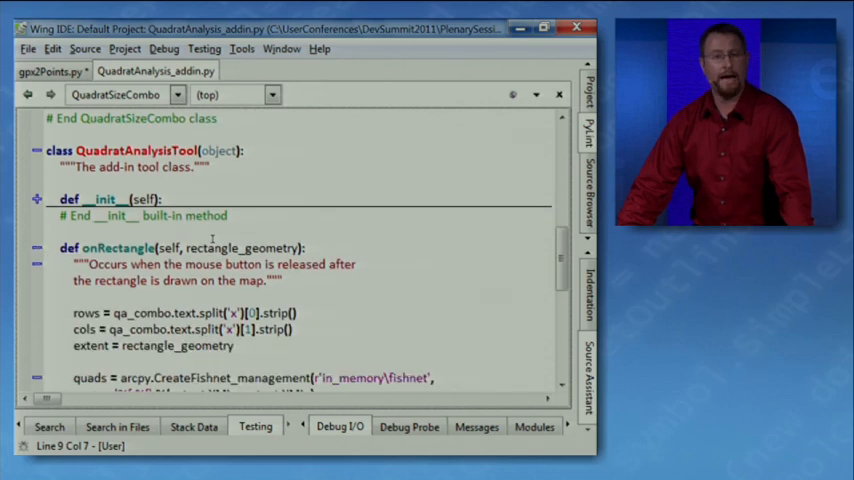
pyautogui.scroll(-3)
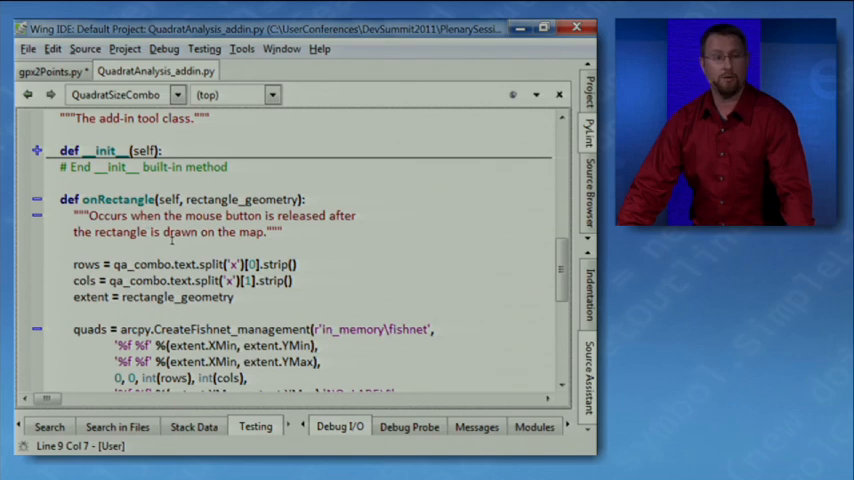
pyautogui.scroll(-3)
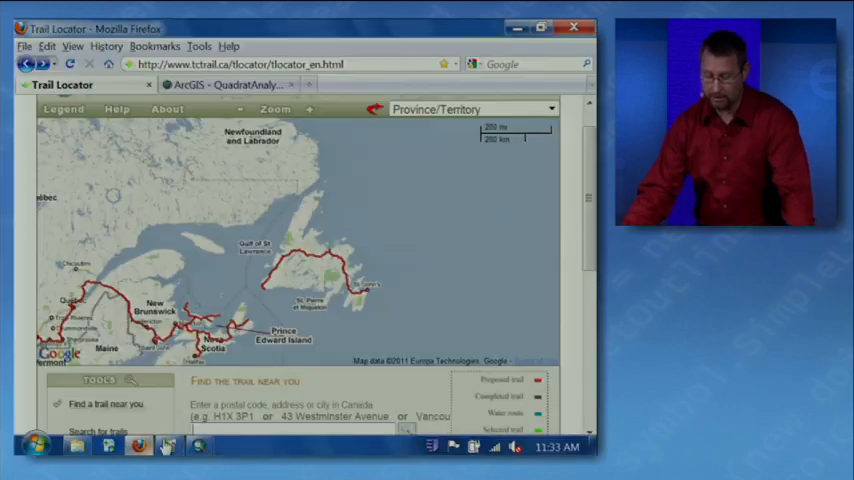
pyautogui.click(232, 84)
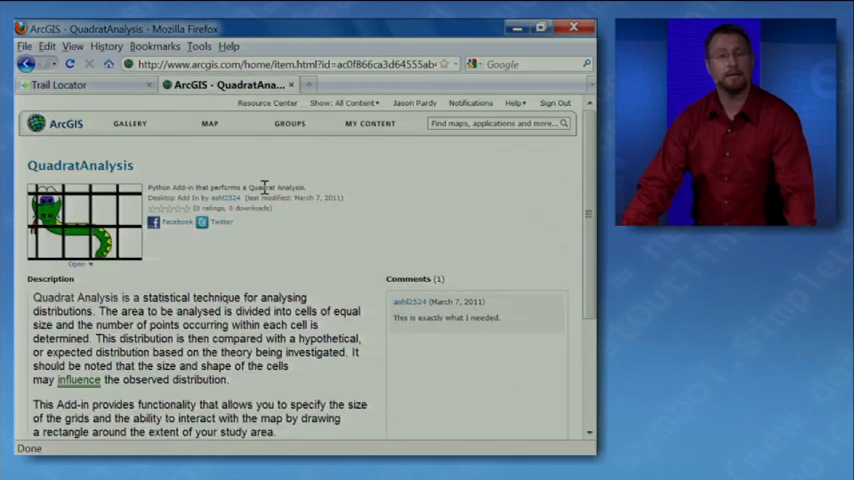